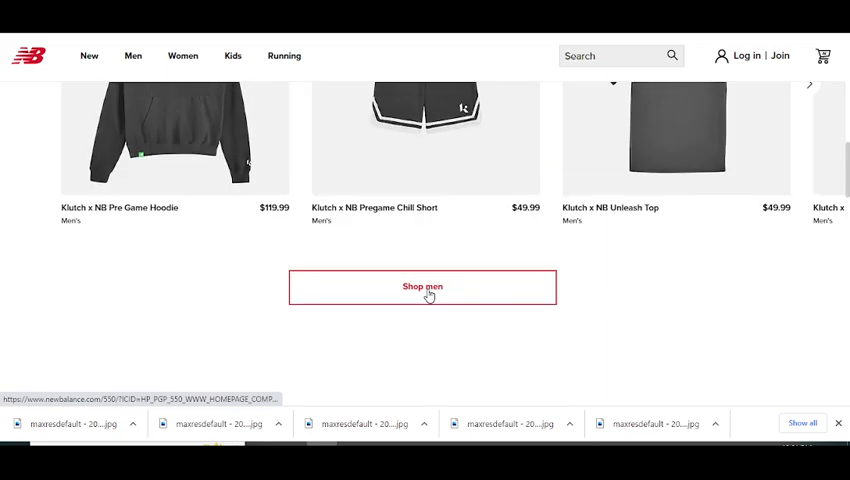
Scroll through the YouTube channel's promo-code videos and begin the note's second line.
scroll("up", 3)
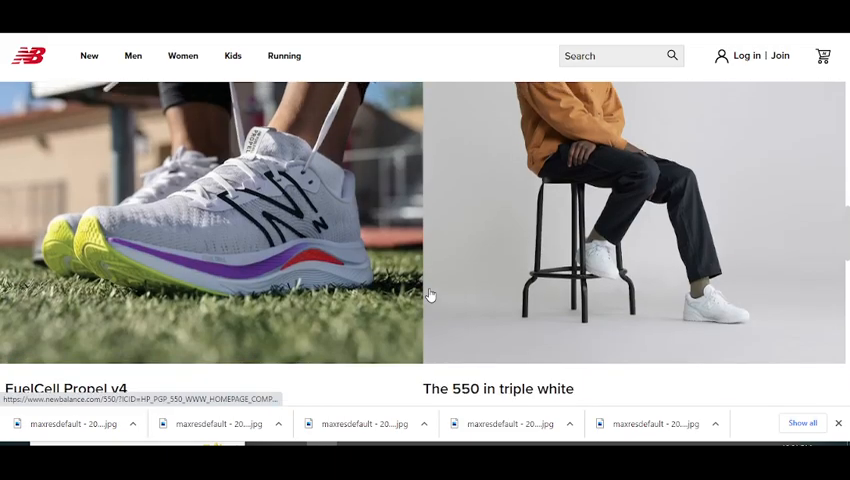
scroll("down", 3)
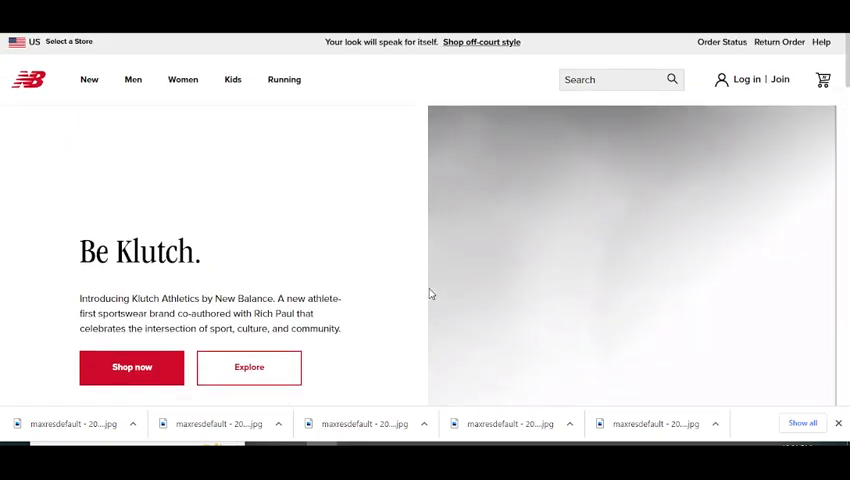
scroll("down", 3)
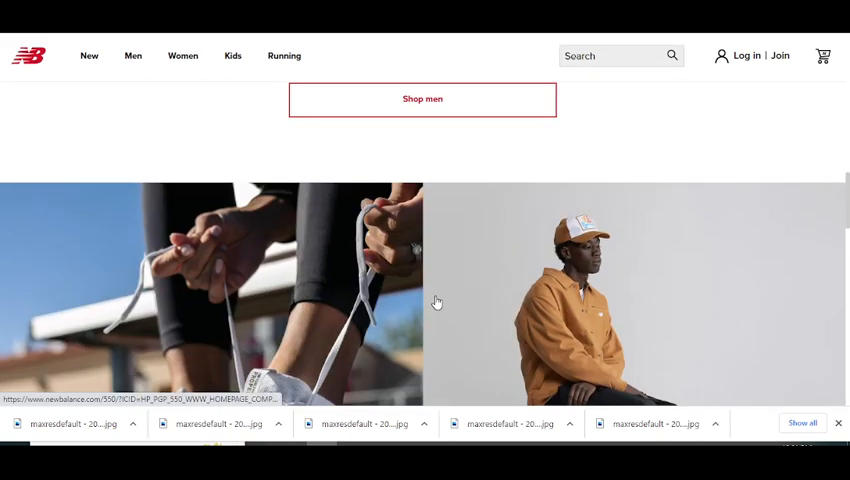
scroll("down", 3)
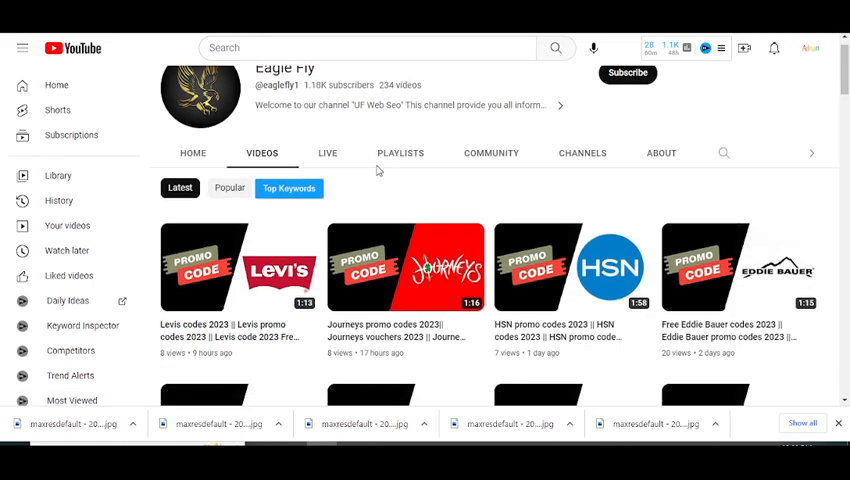
scroll("down", 3)
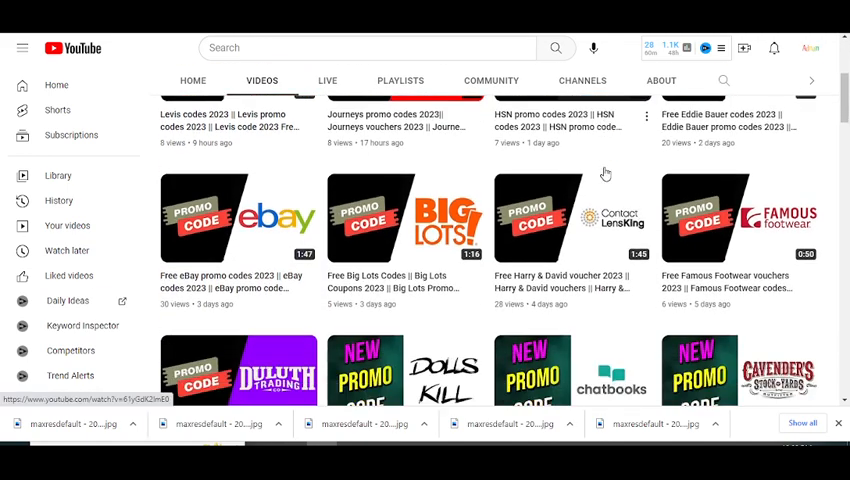
scroll("down", 3)
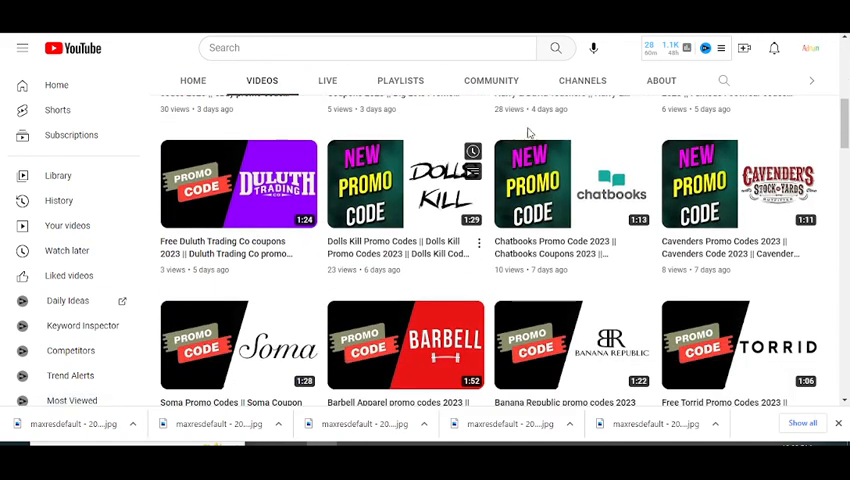
scroll("down", 3)
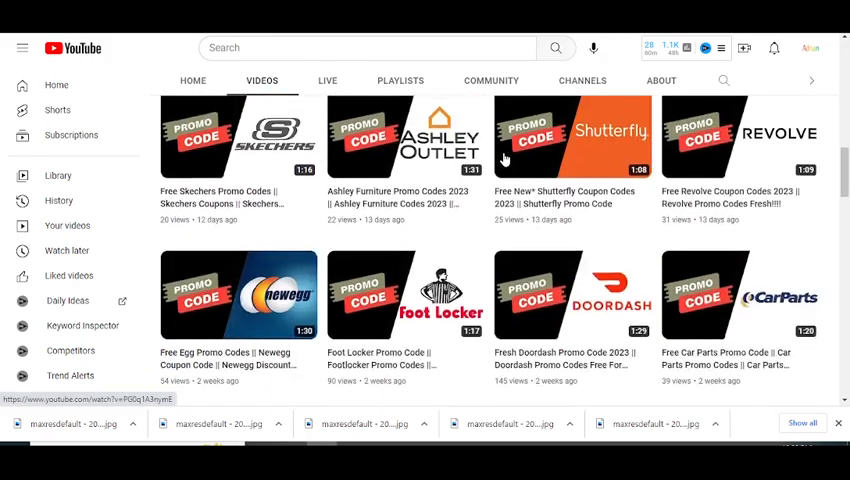
scroll("down", 3)
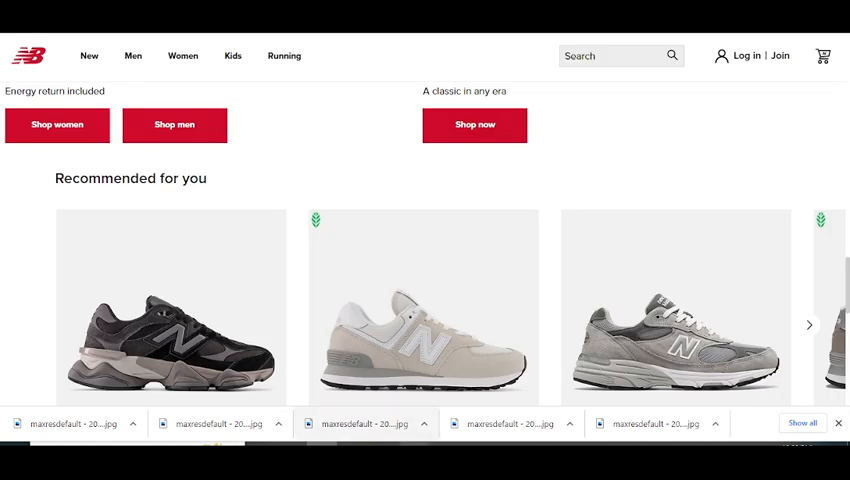
type("10% Off Sitewide")
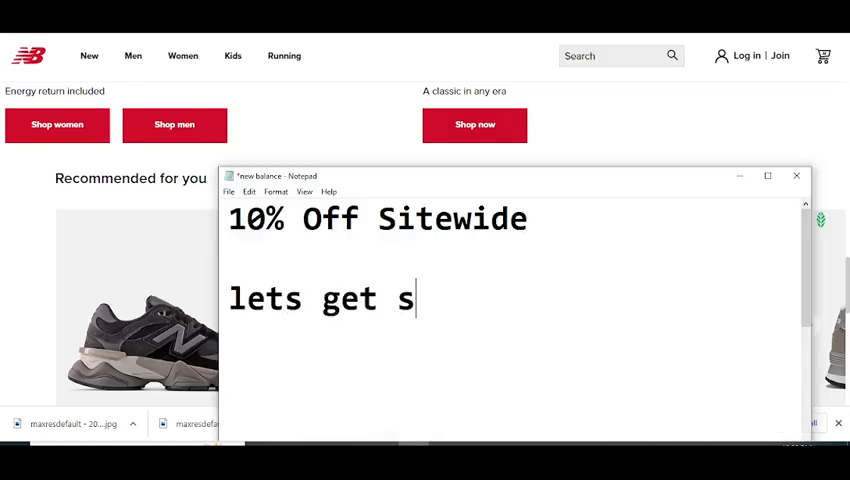
Add 'lets get start' and 'code 1 is DPB5' without the blank line, then close Notepad.
type("tart")
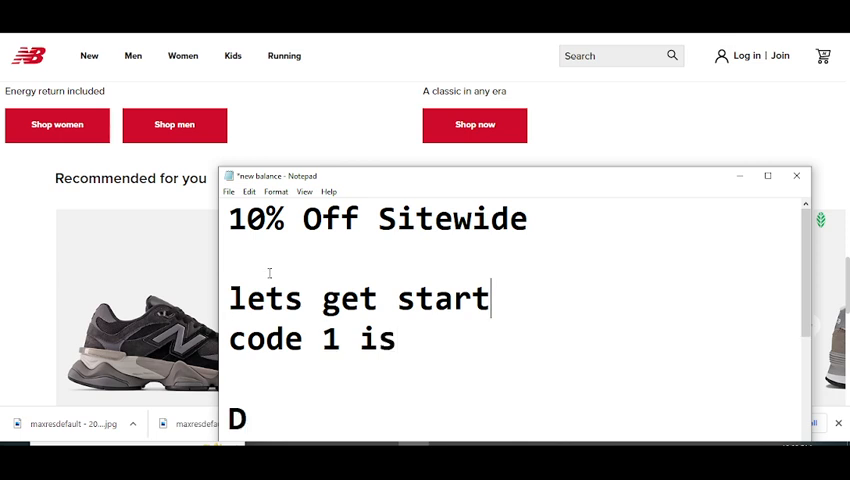
key("enter")
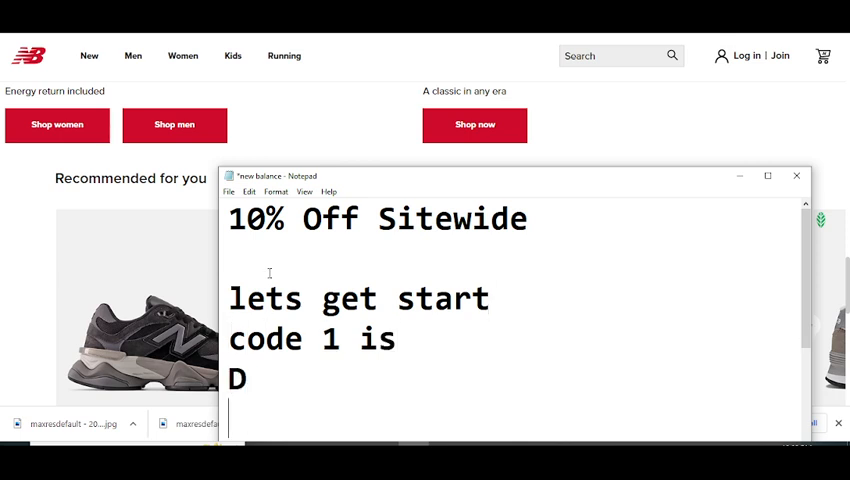
type("PB")
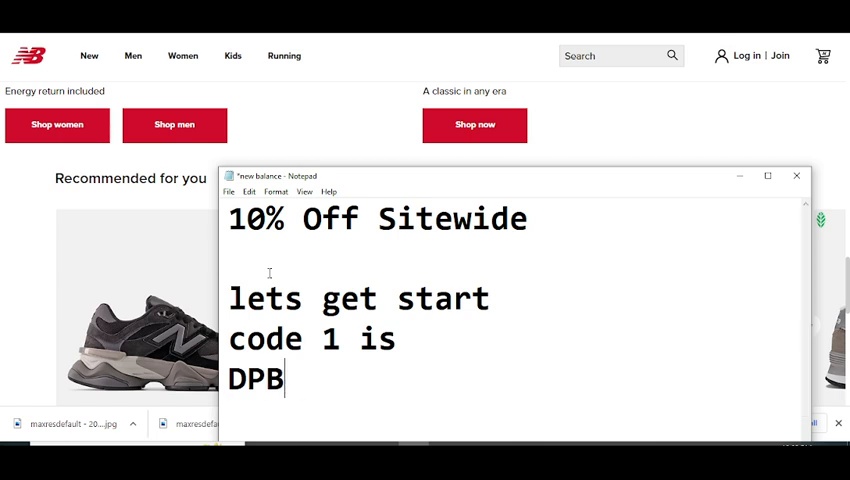
type("5")
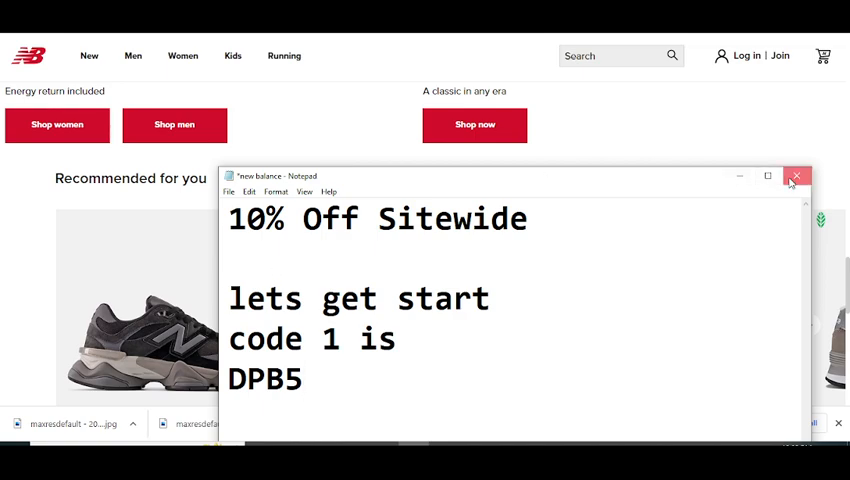
left_click(797, 176)
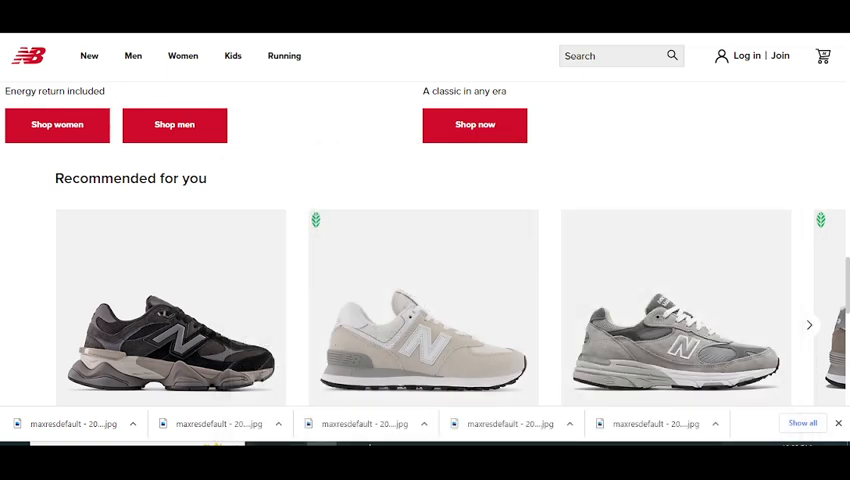